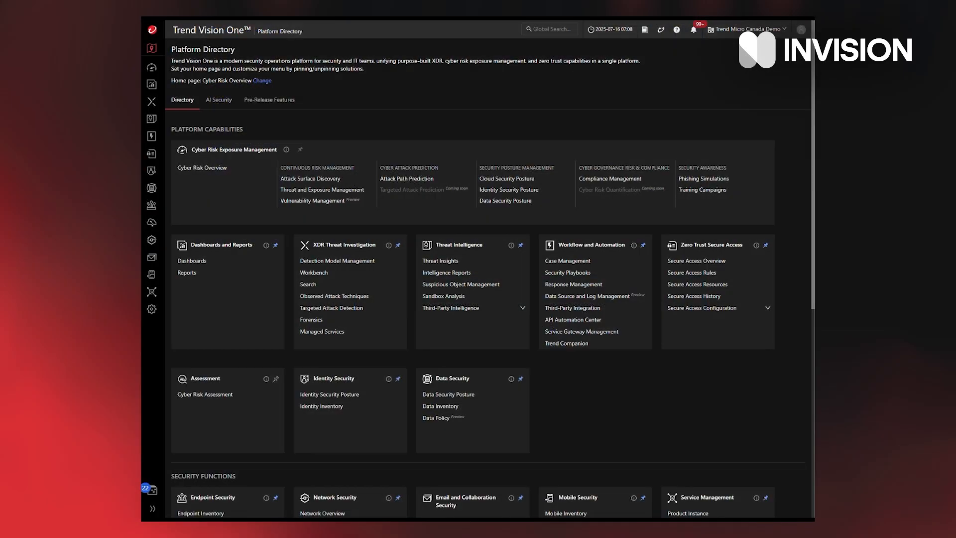
mouse_move(308, 369)
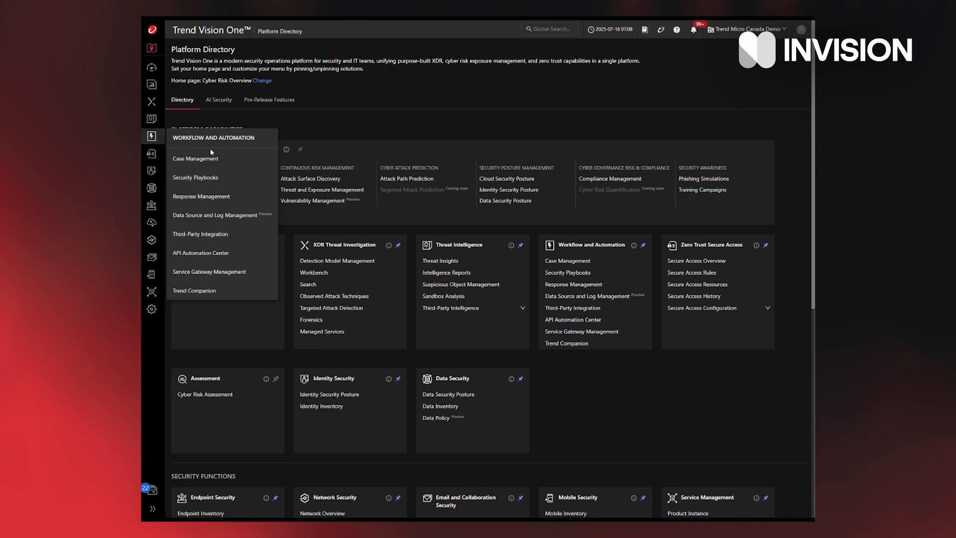
mouse_move(202, 234)
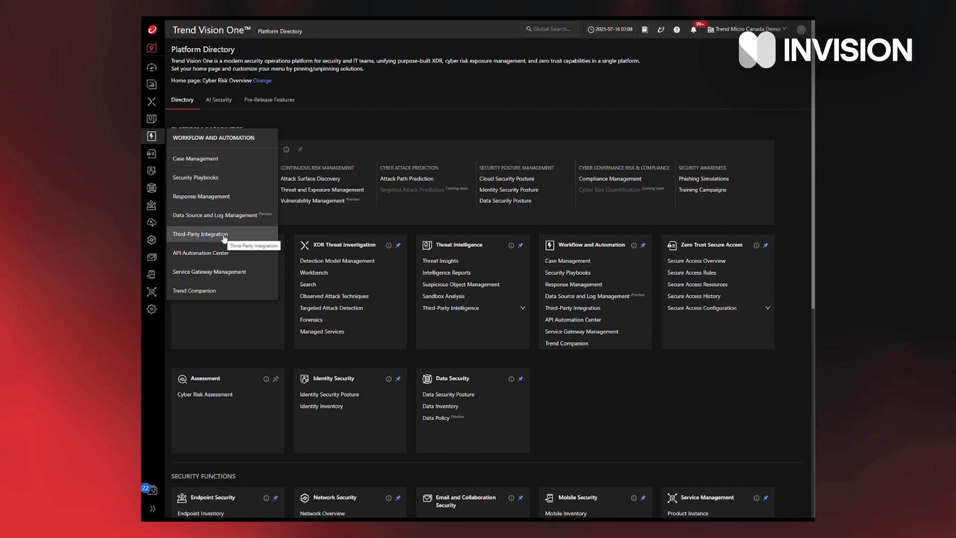
- Filter the third-party integrations list to the Cyber Insurance category
click(200, 234)
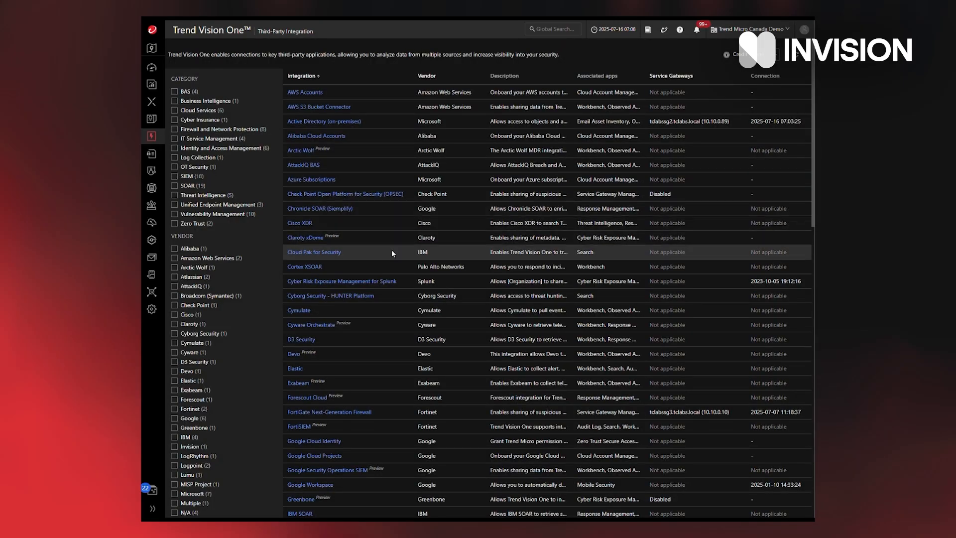
scroll(down, 3)
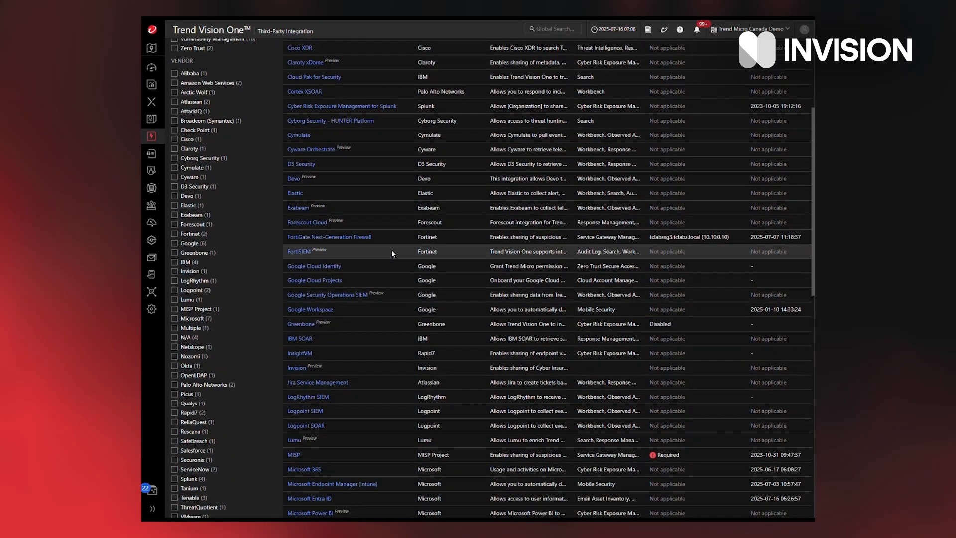
scroll(down, 3)
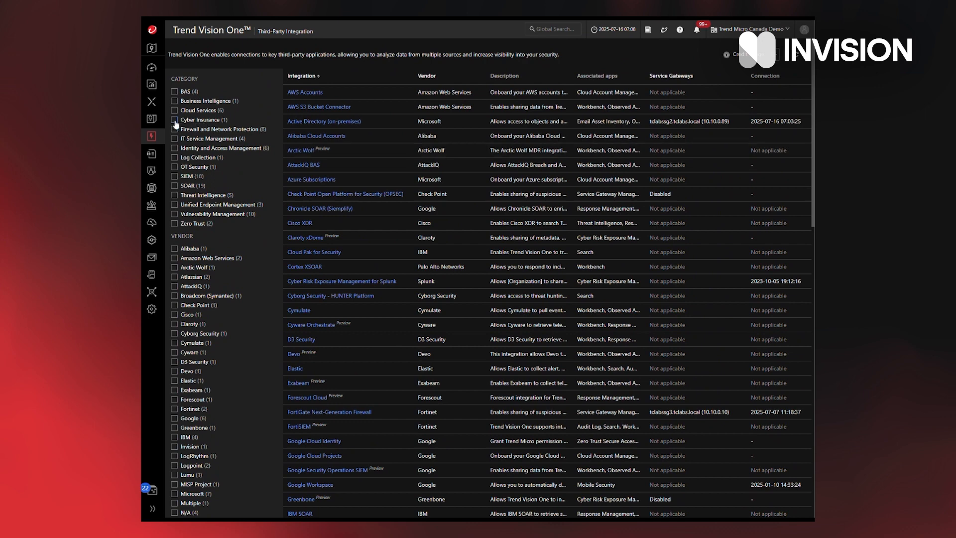
click(175, 120)
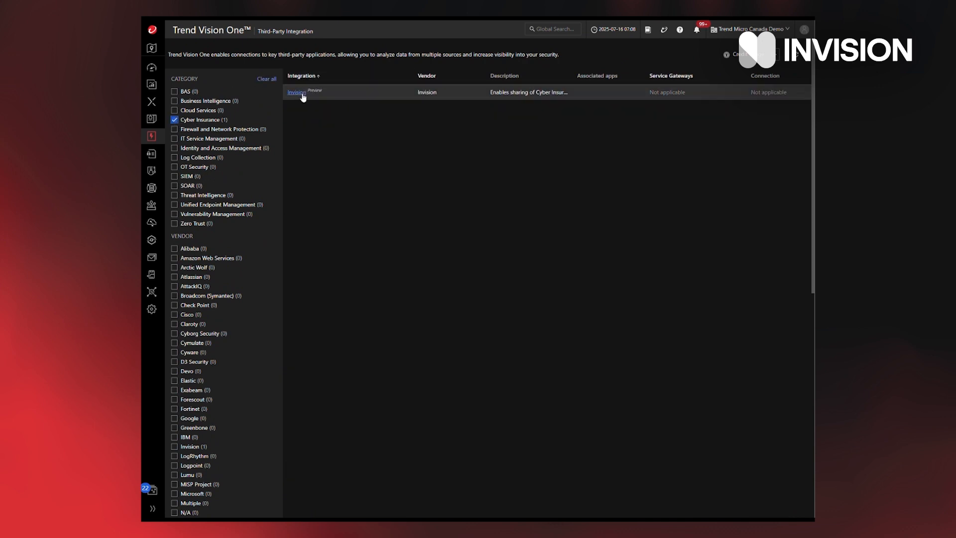
- Open the Invision integration from the filtered list
click(296, 92)
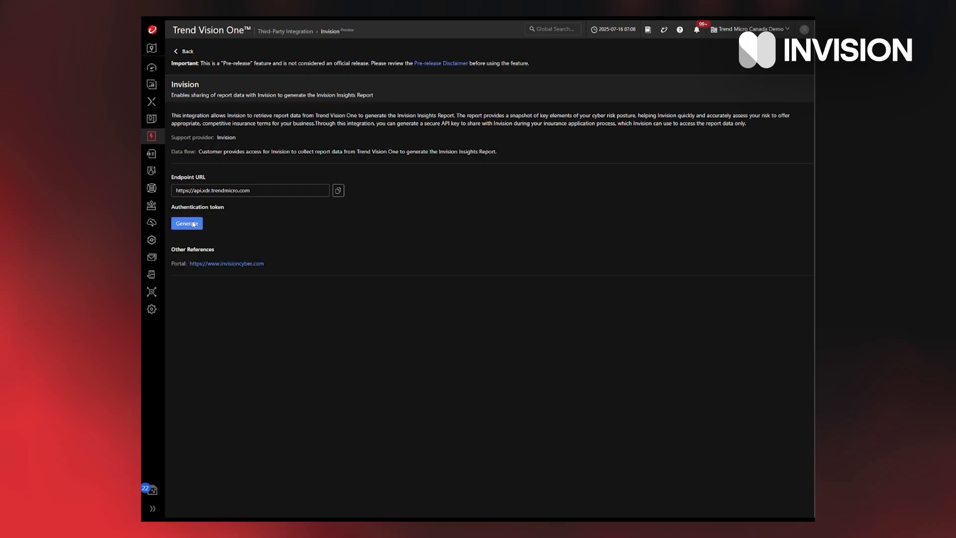
- Begin generating an Invision authentication token expiring in 1 month, with status enabled
click(187, 223)
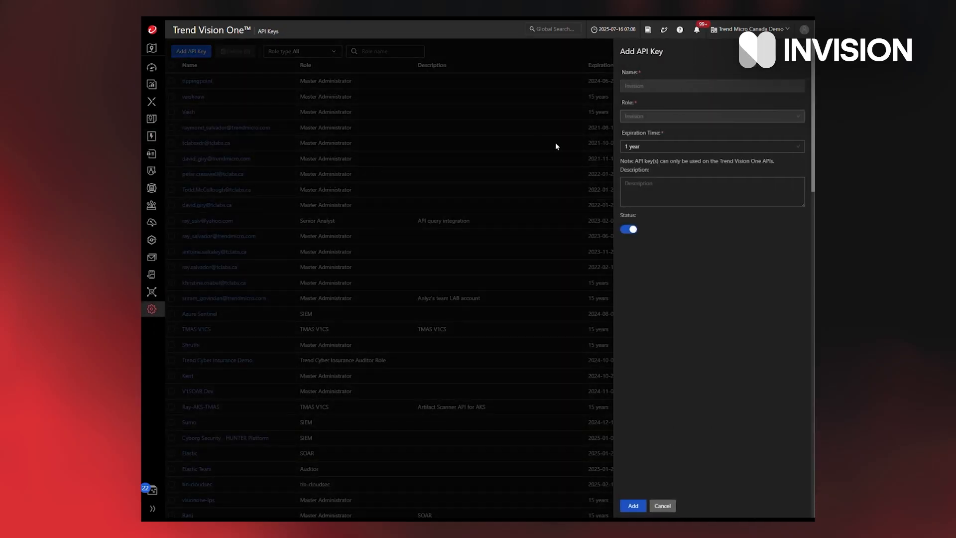
mouse_move(701, 232)
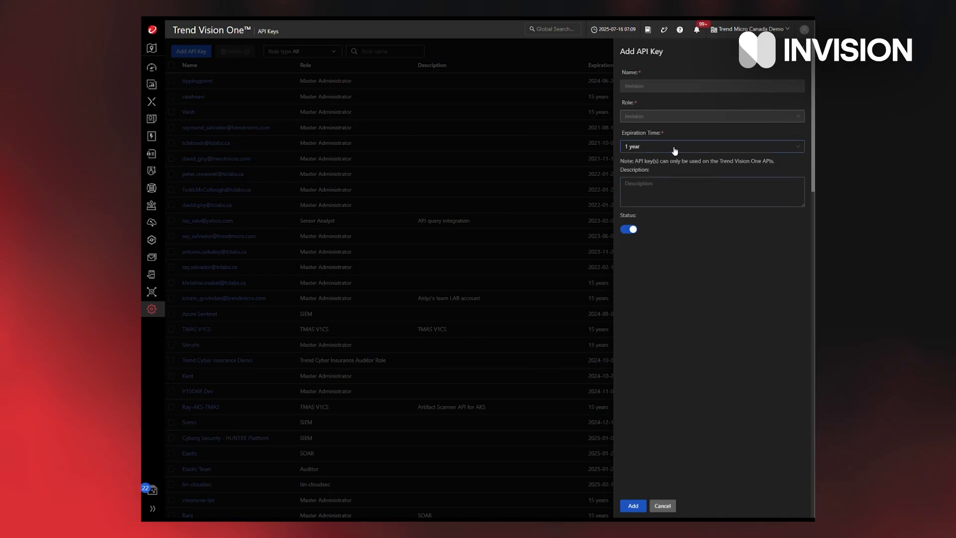
click(711, 146)
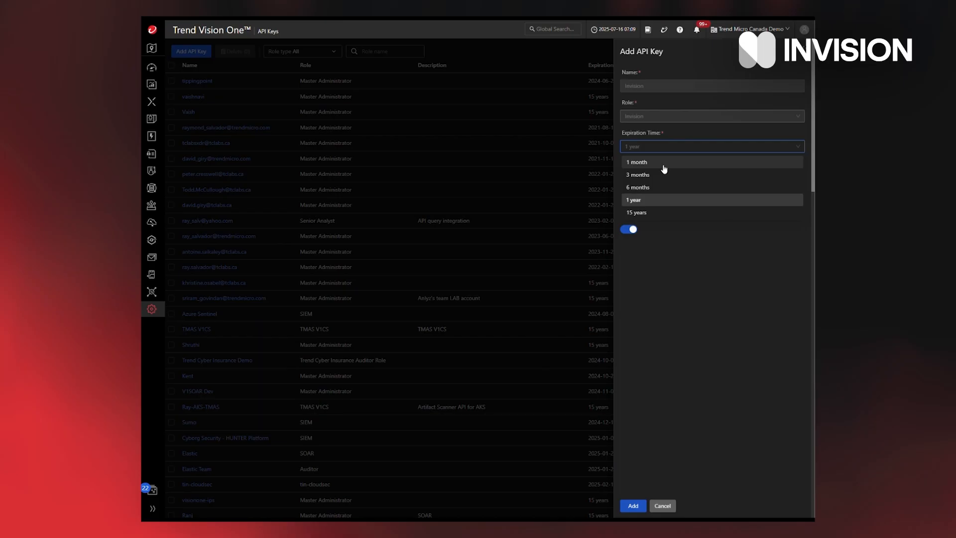
click(636, 162)
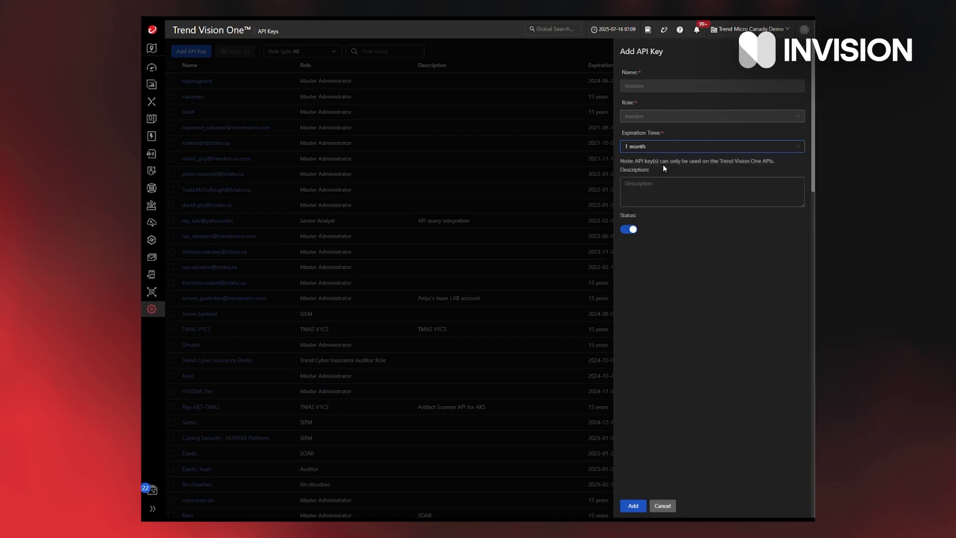
click(711, 191)
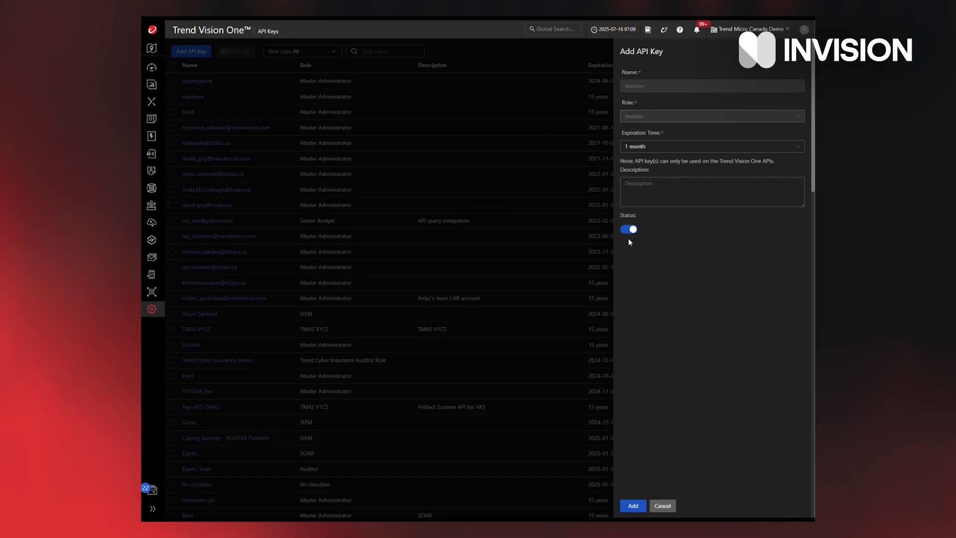
click(627, 229)
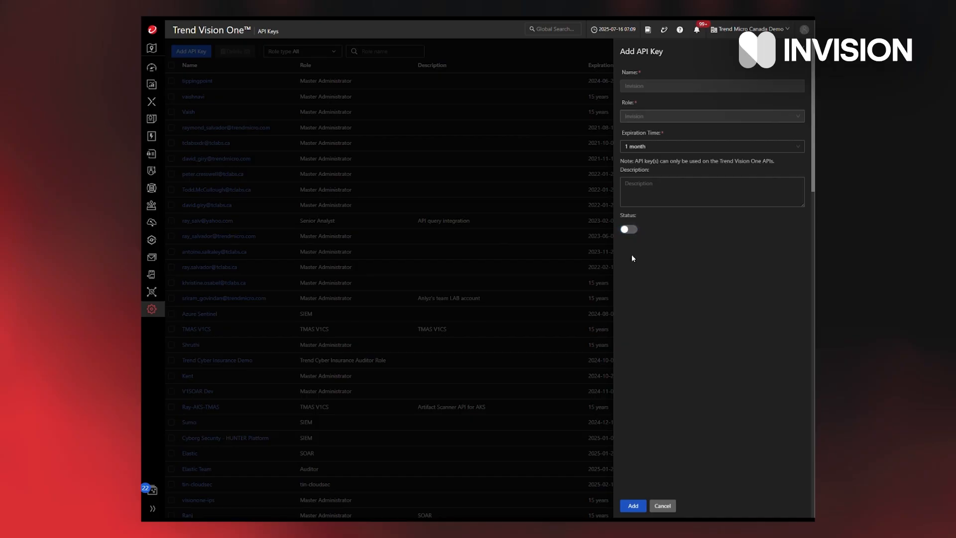
click(627, 229)
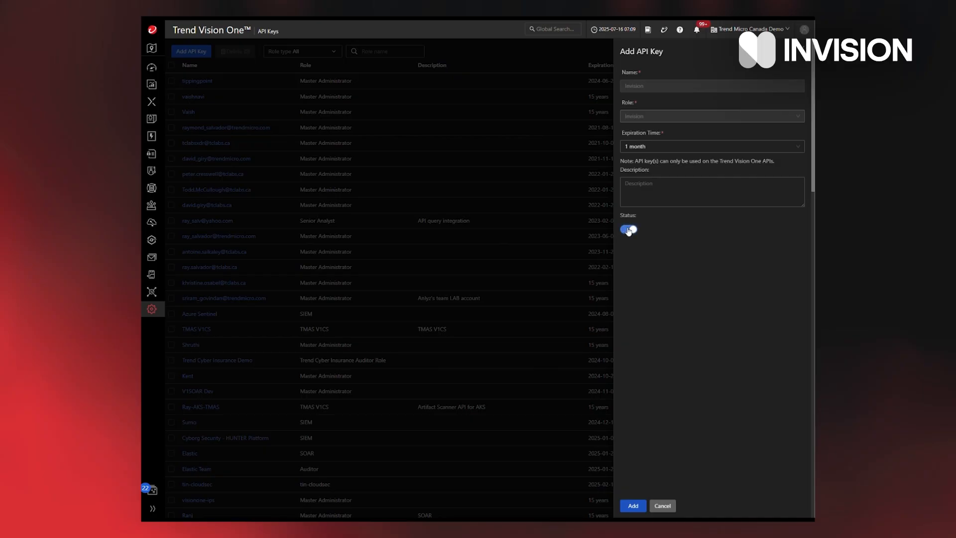
click(628, 229)
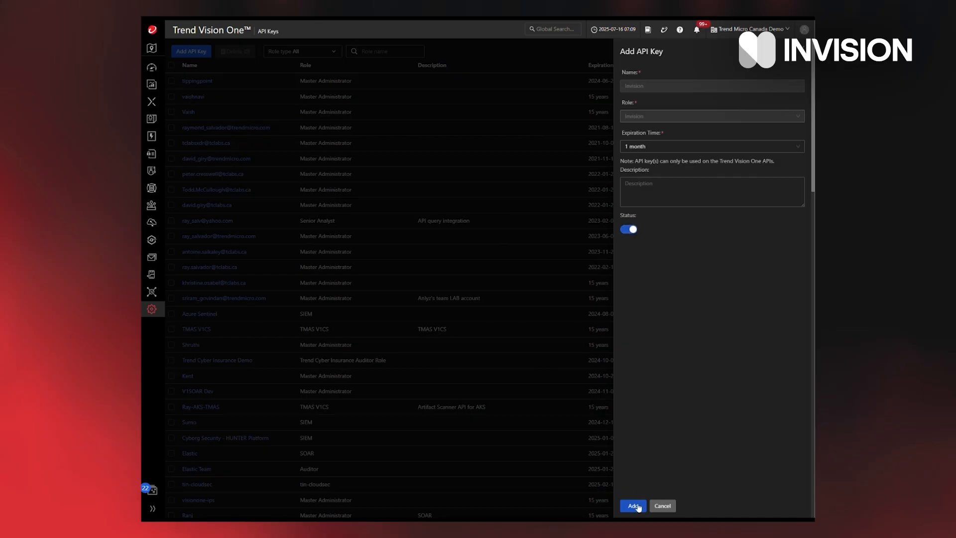
- Add the Invision API key, copy its value, and close the panel
click(633, 505)
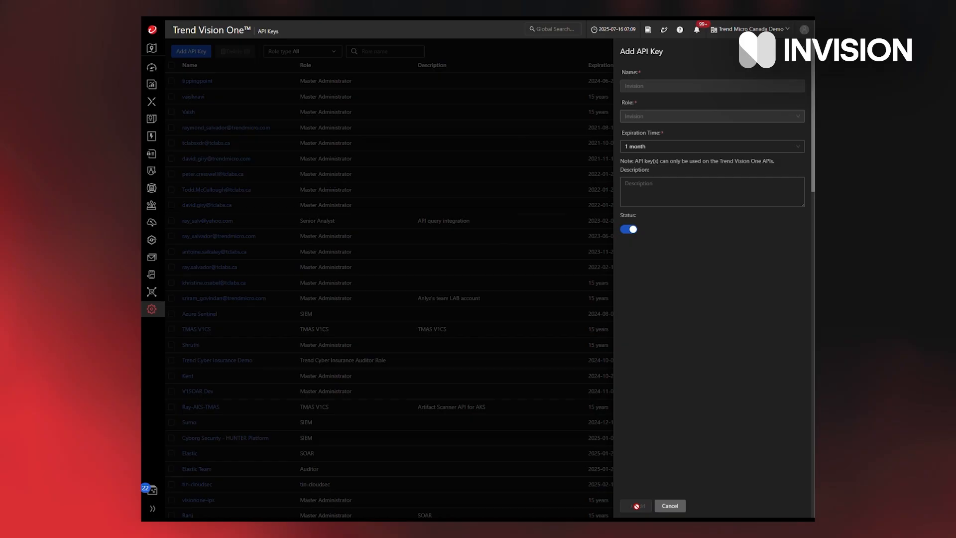
click(636, 505)
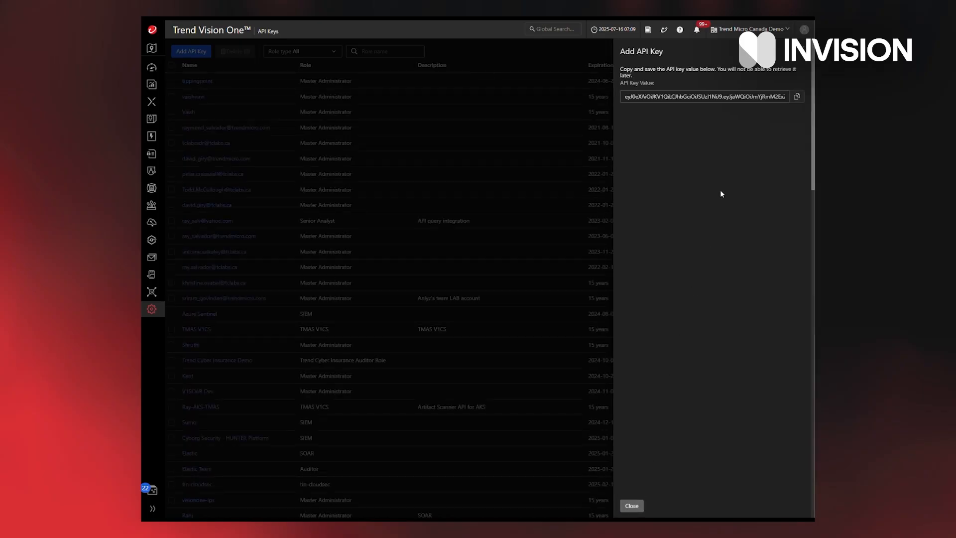
mouse_move(738, 129)
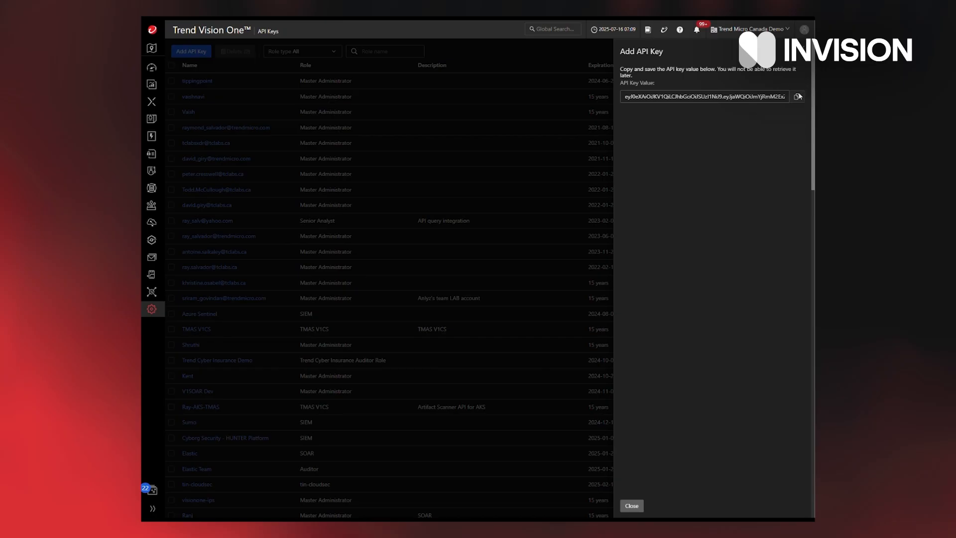
click(798, 96)
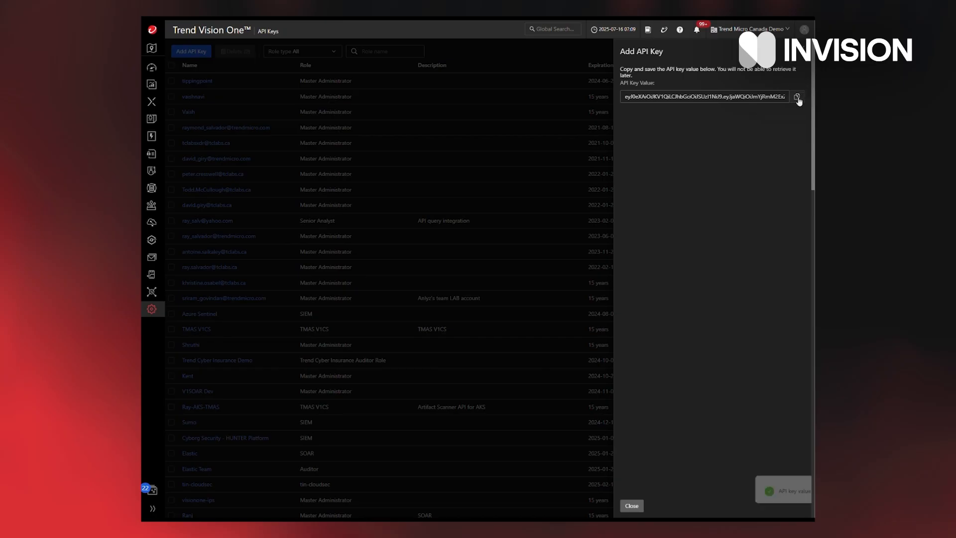
click(796, 97)
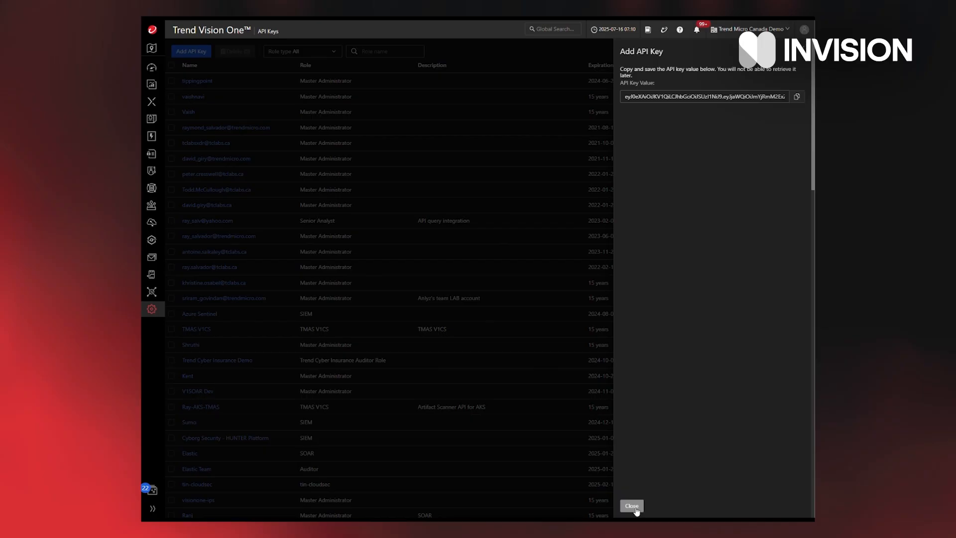
click(630, 505)
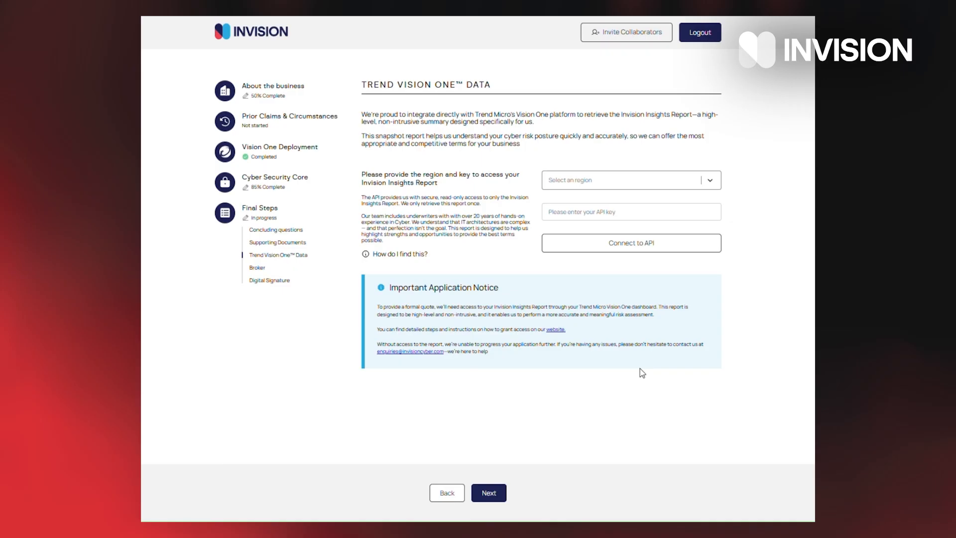
mouse_move(757, 193)
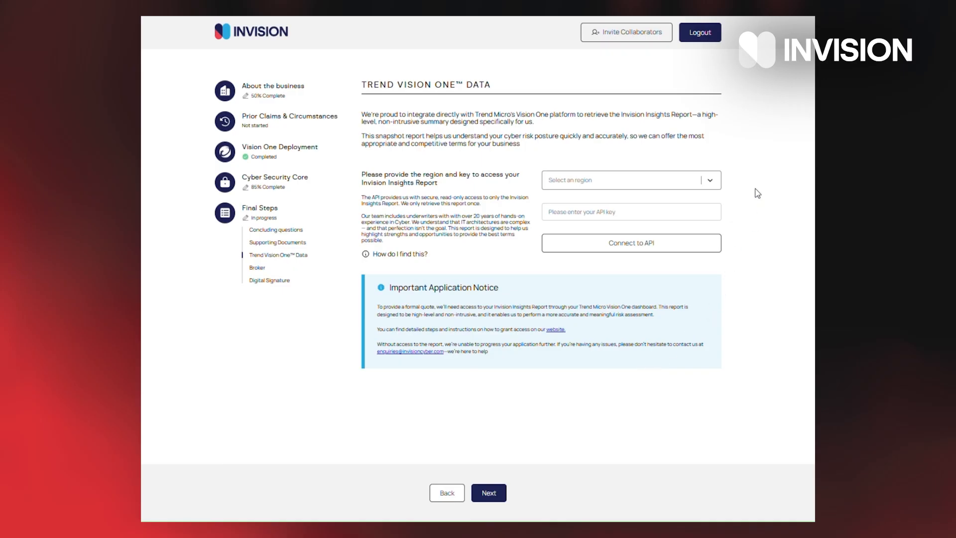
mouse_move(711, 189)
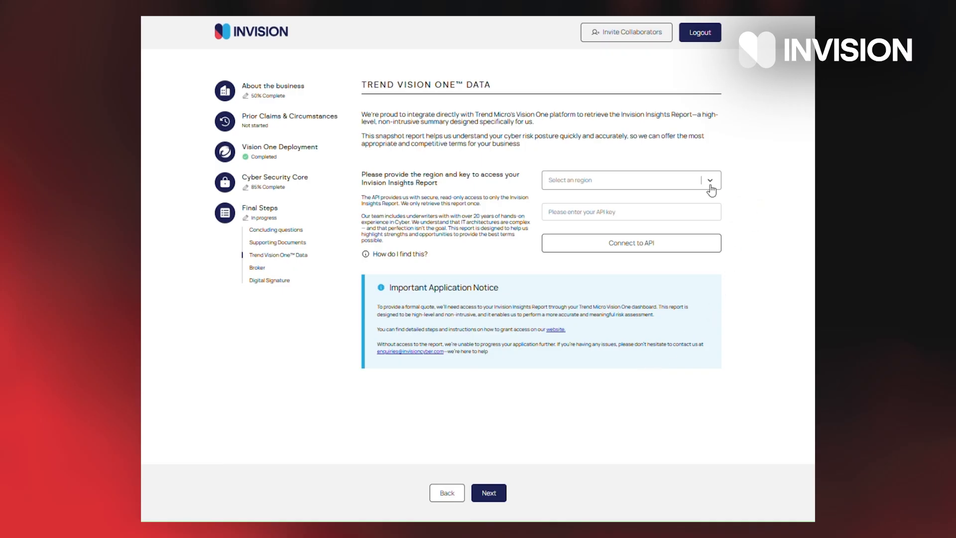
- Choose United States region, paste the API key, and connect to the API
click(631, 180)
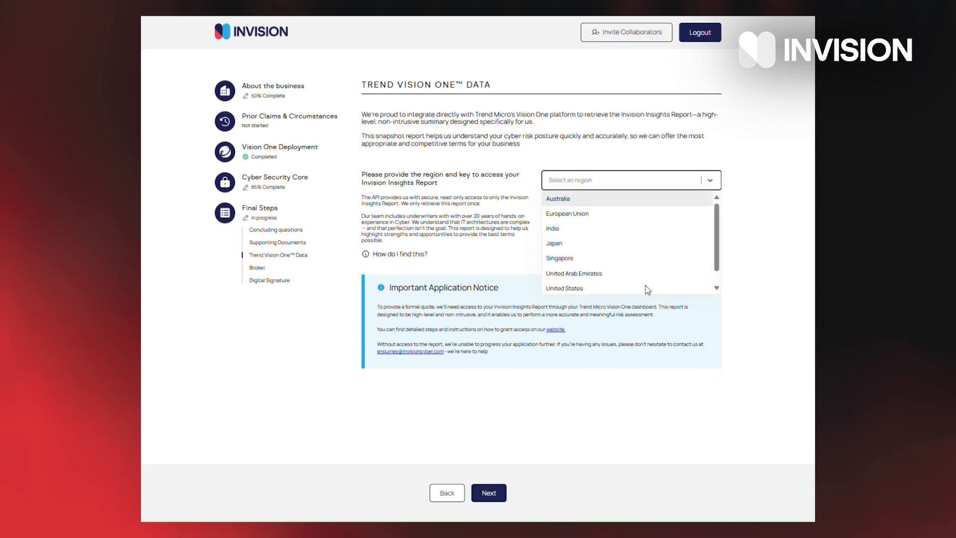
click(564, 288)
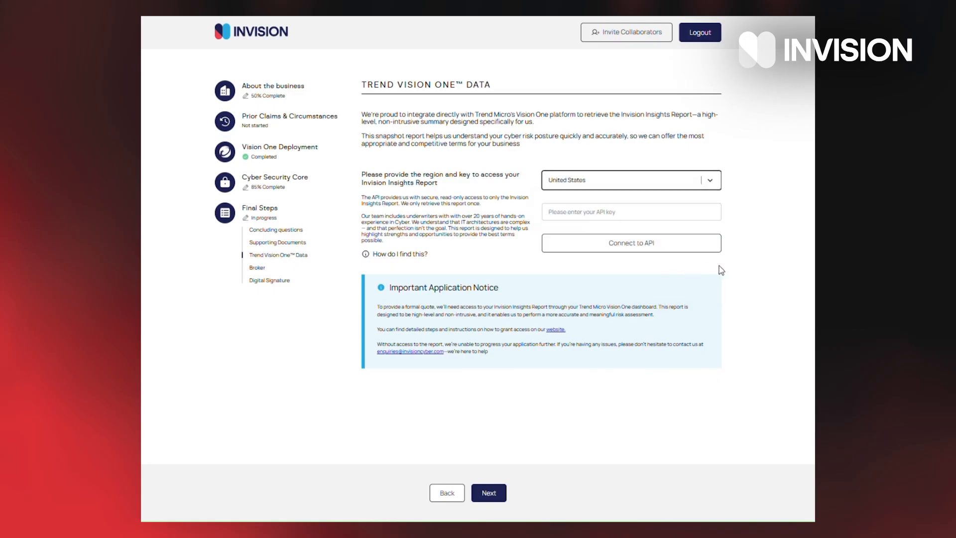
click(630, 211)
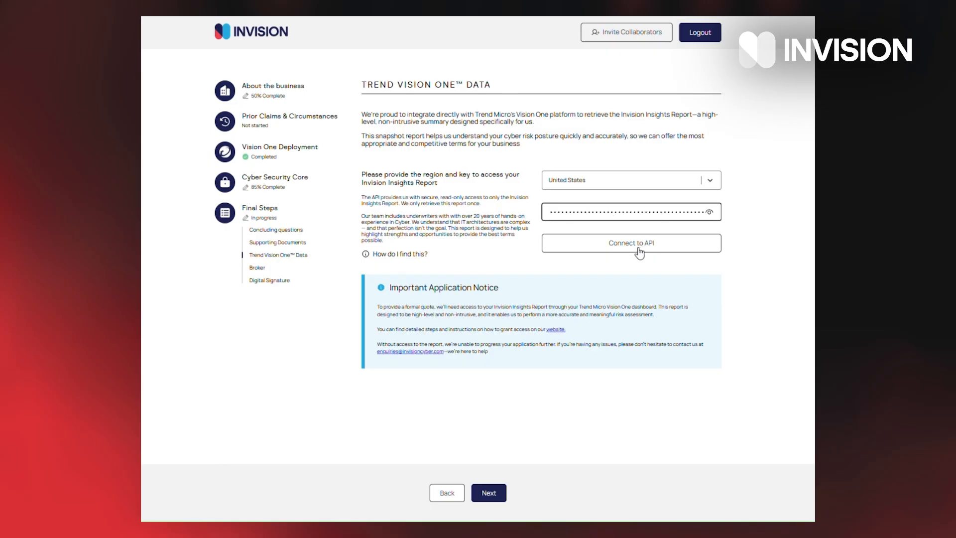
click(630, 242)
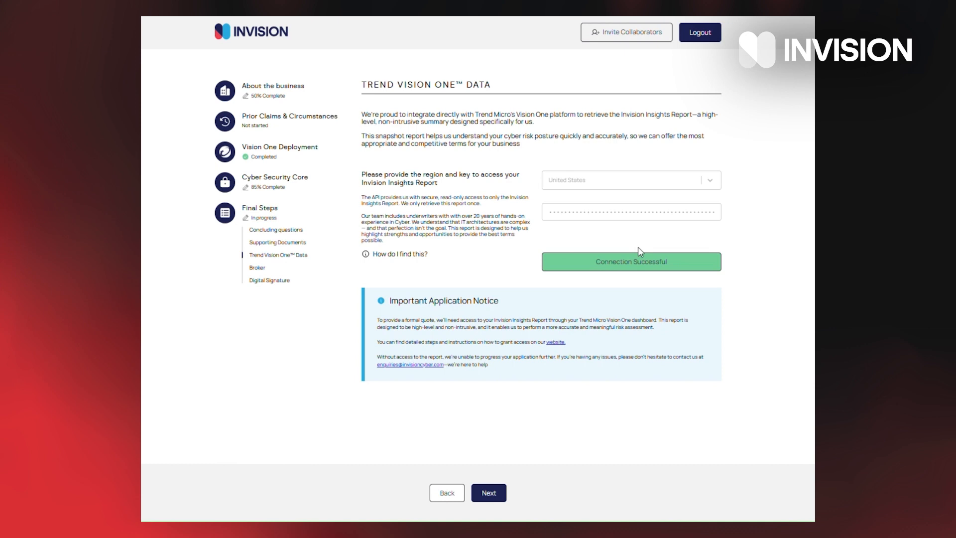
mouse_move(755, 266)
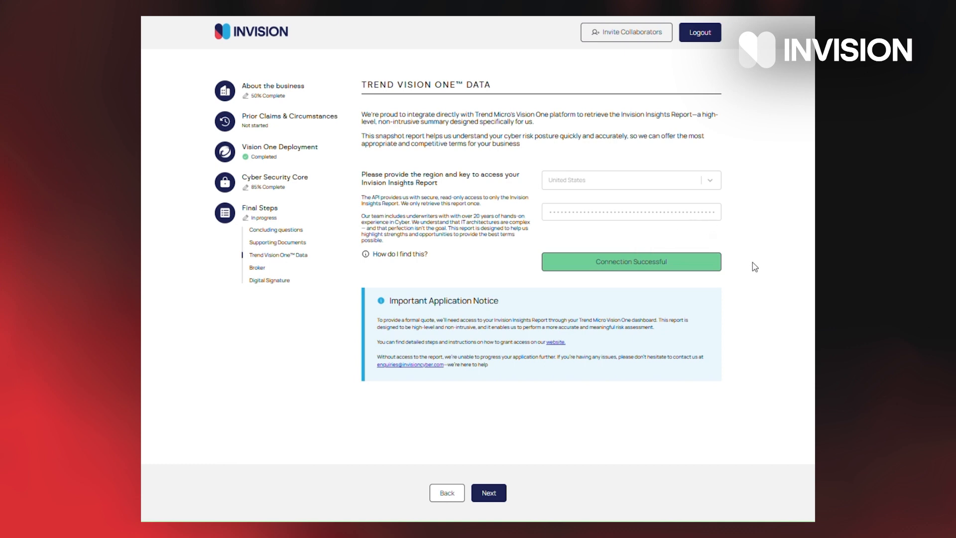